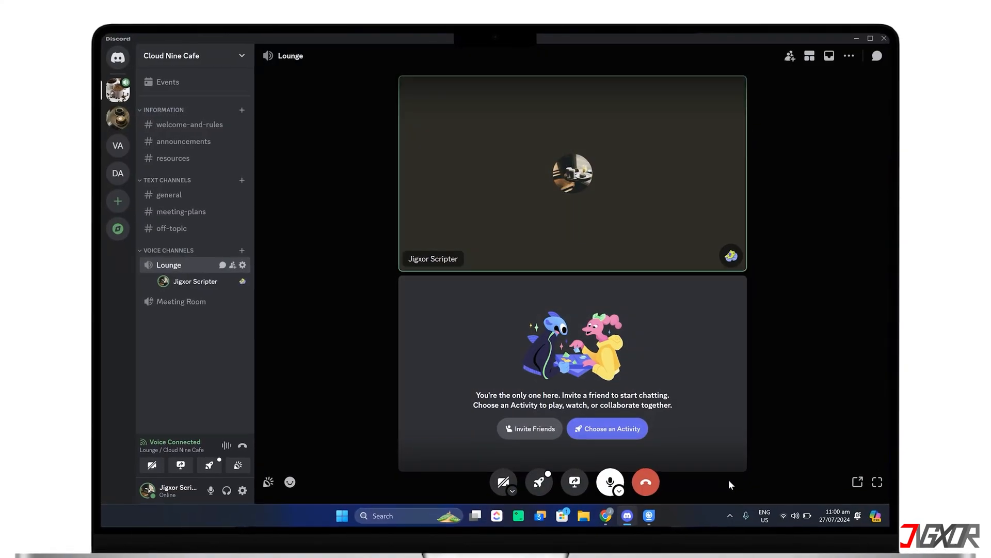
- Search the App Store for 'ivcam' and install the iVCam app on the iPhone
left_click(617, 491)
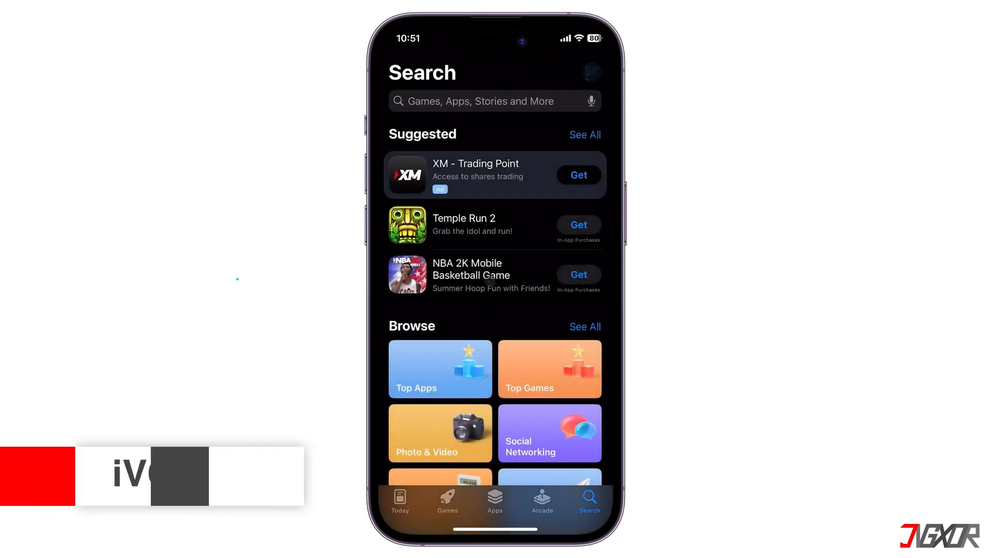
left_click(483, 101)
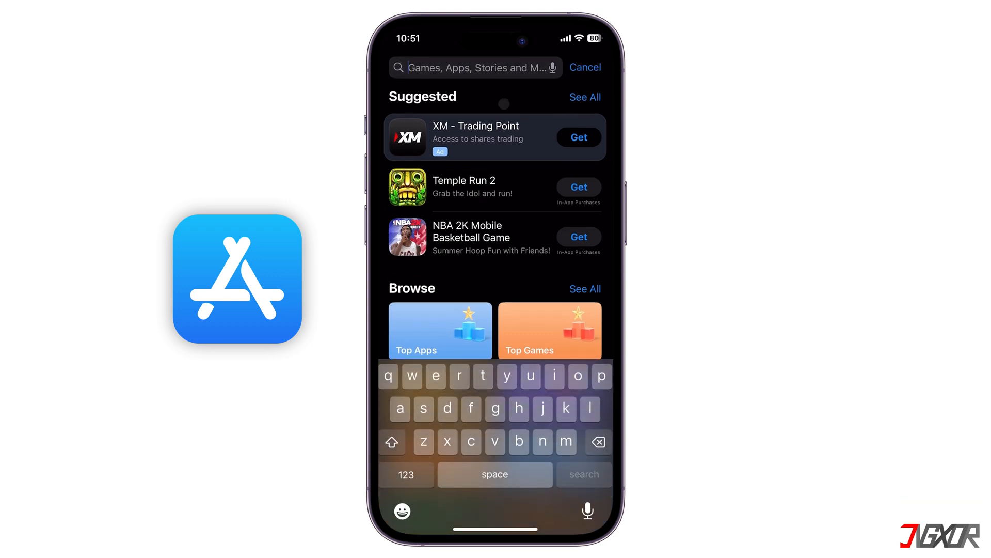
type("ivcam")
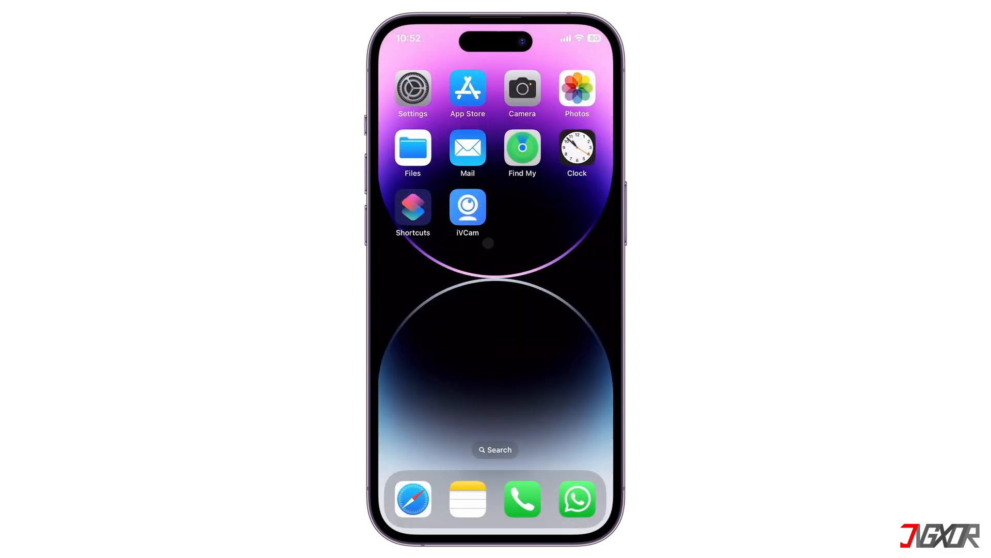
- Launch iVCam on the phone and allow local network access and notifications
left_click(467, 208)
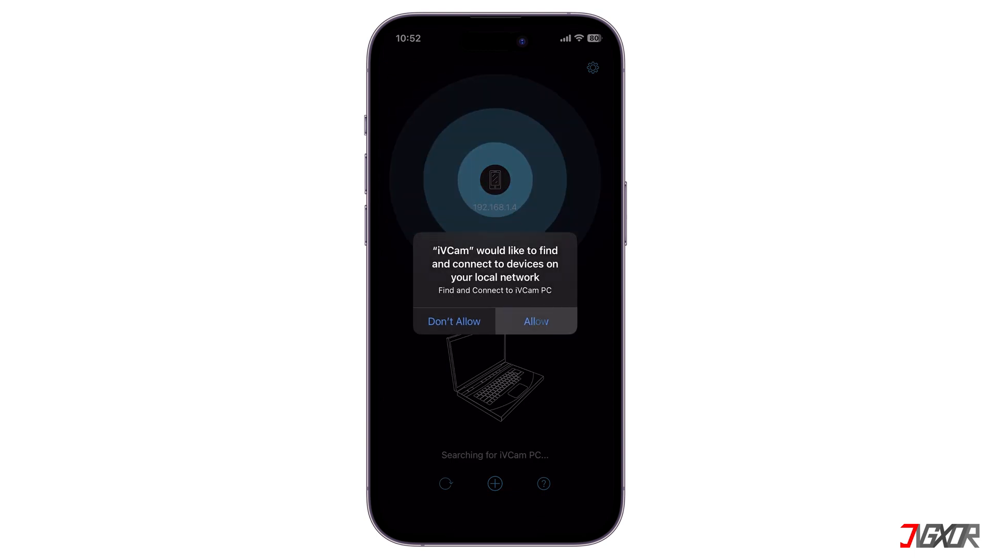
left_click(536, 321)
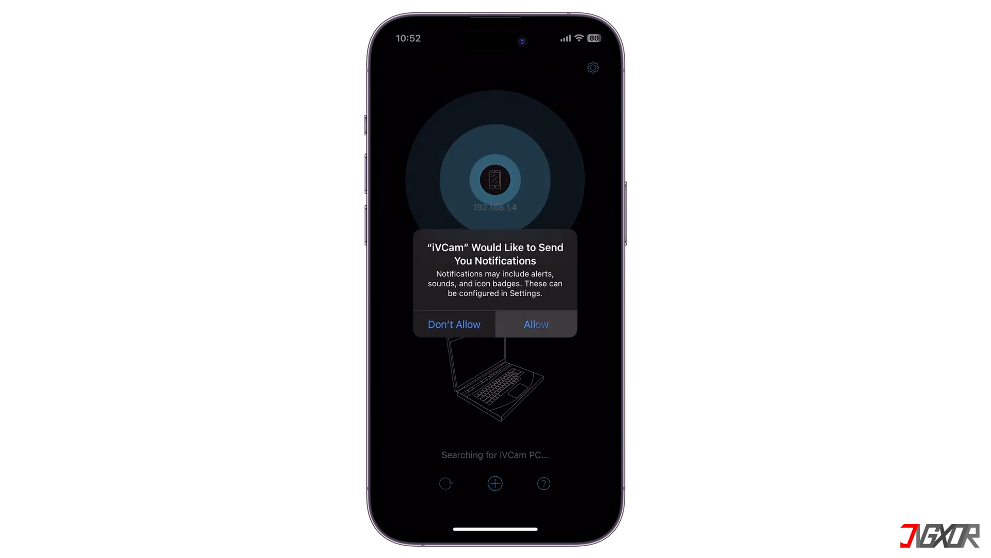
left_click(536, 324)
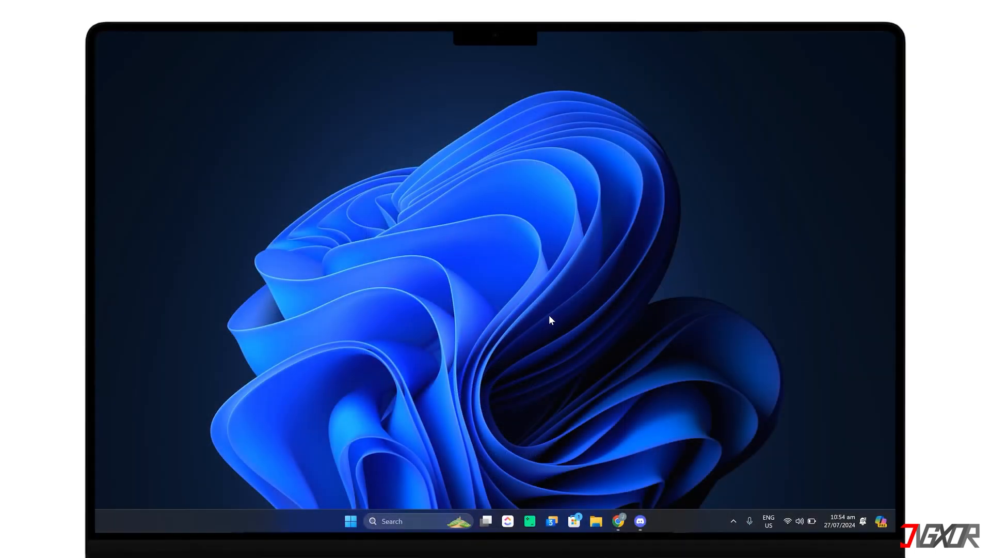
mouse_move(616, 516)
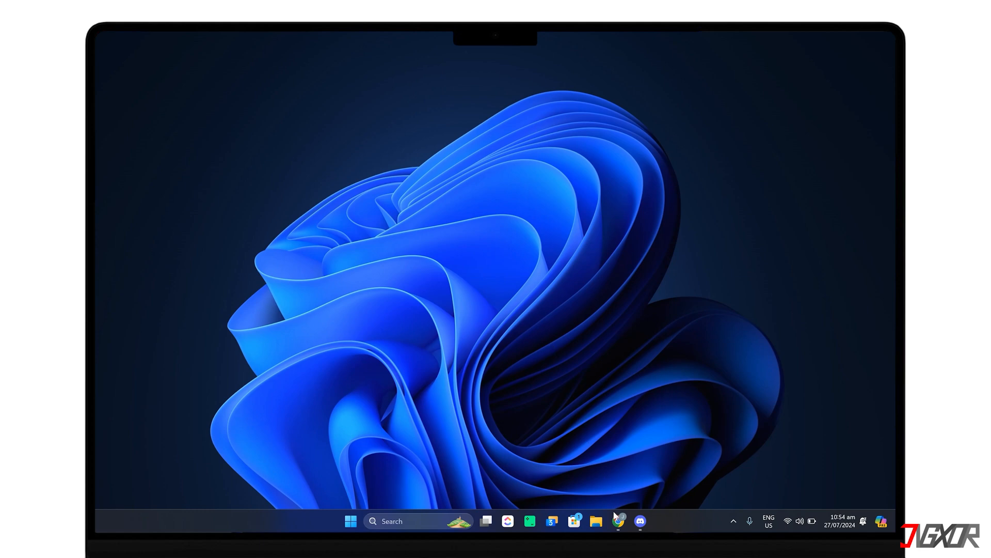
- Go to e2esoft.com/ivcam in Chrome and download the iVCam Windows client
left_click(618, 521)
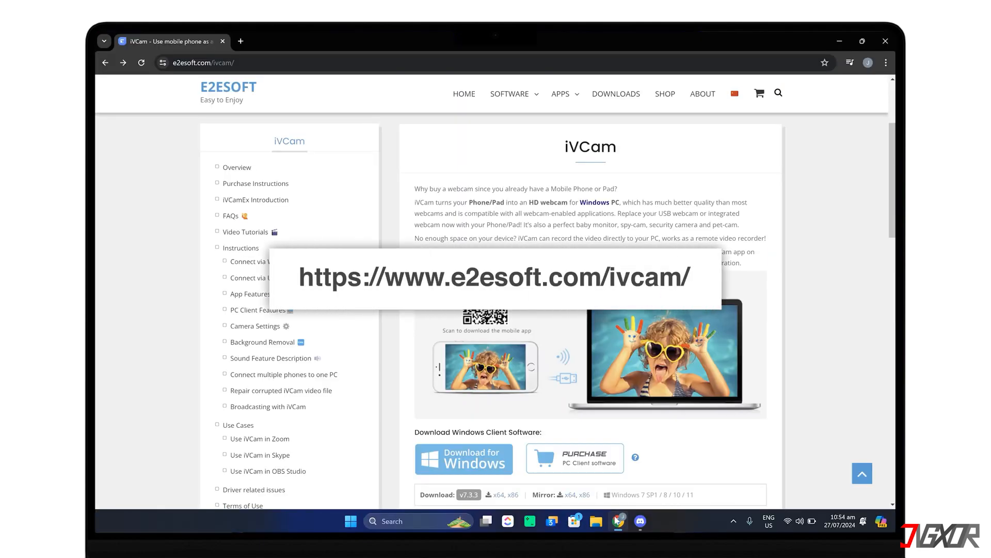
left_click(479, 458)
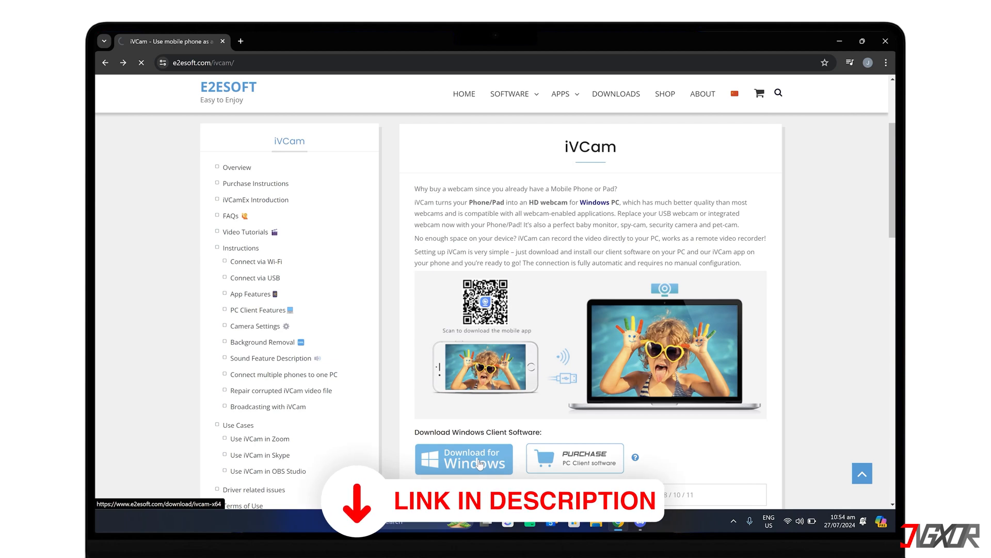
left_click(464, 458)
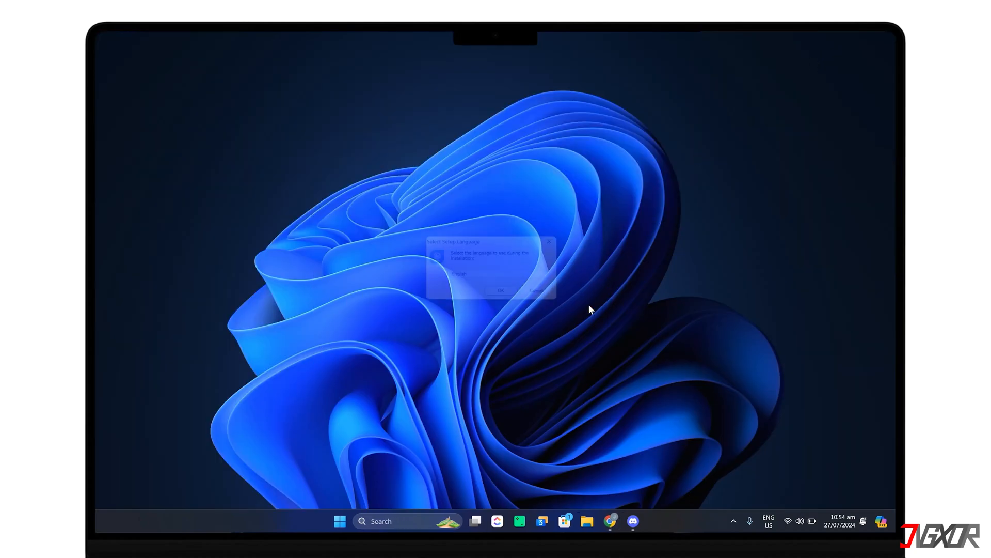
- Run iVCam Setup with the default folder and Install Microphone checked, then finish and launch it
left_click(501, 290)
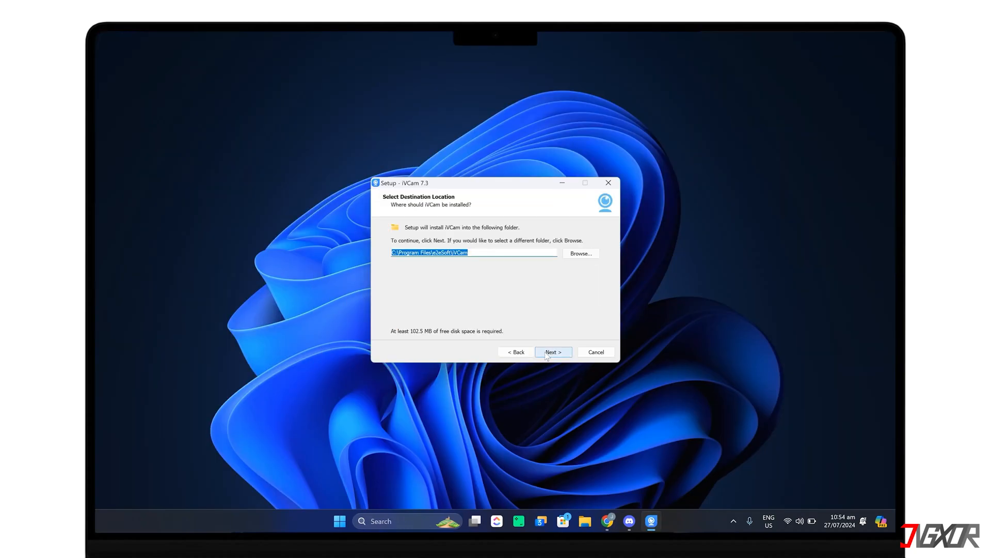
left_click(553, 351)
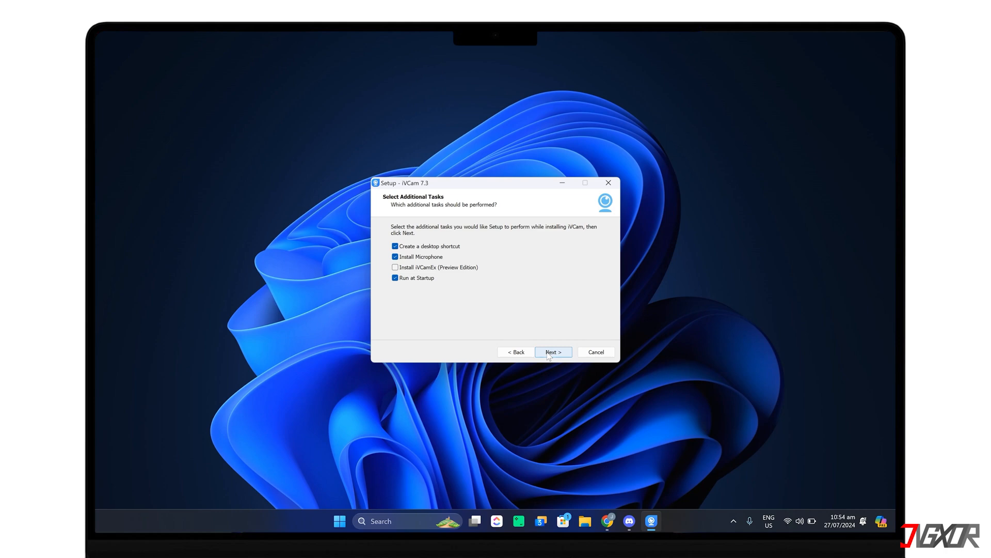
left_click(552, 351)
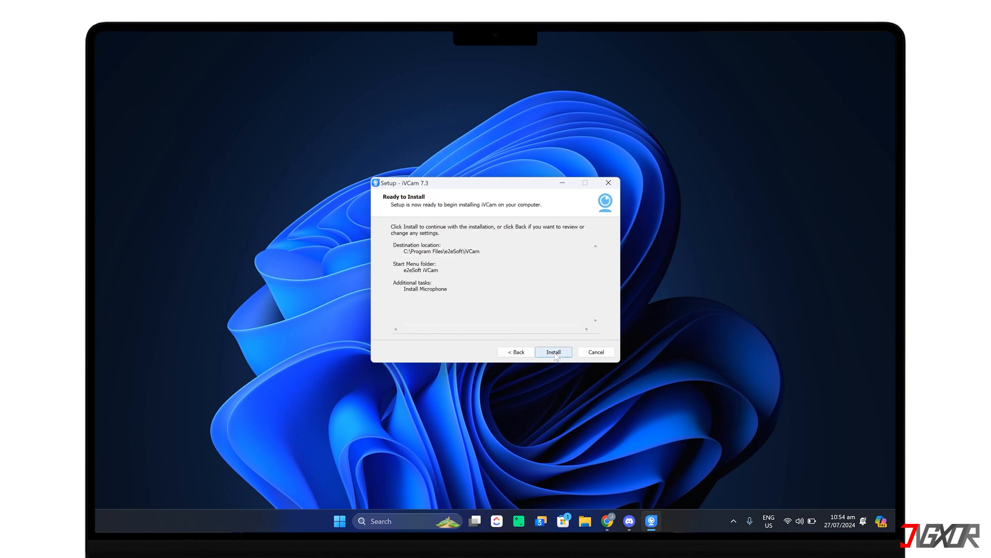
left_click(552, 351)
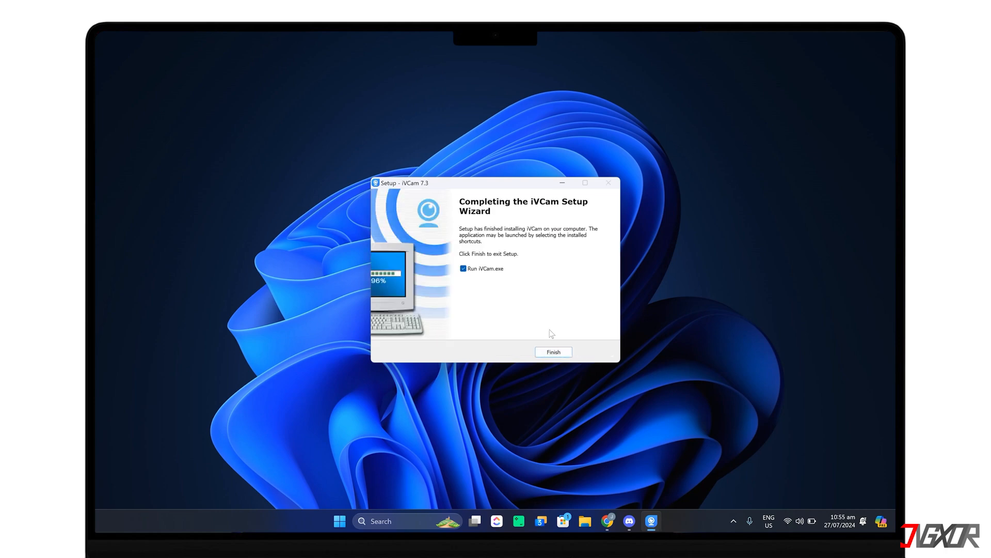
left_click(554, 351)
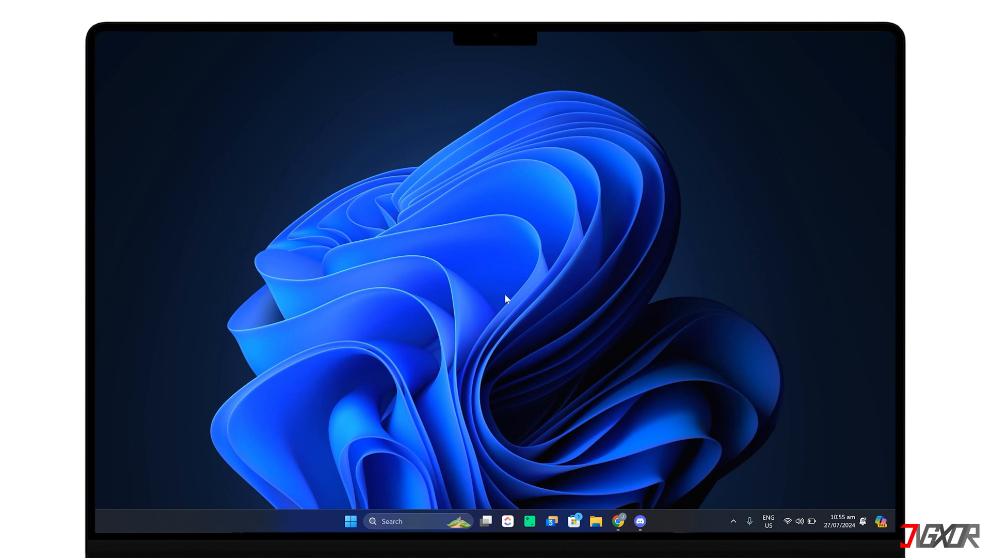
mouse_move(545, 300)
type("ivcam")
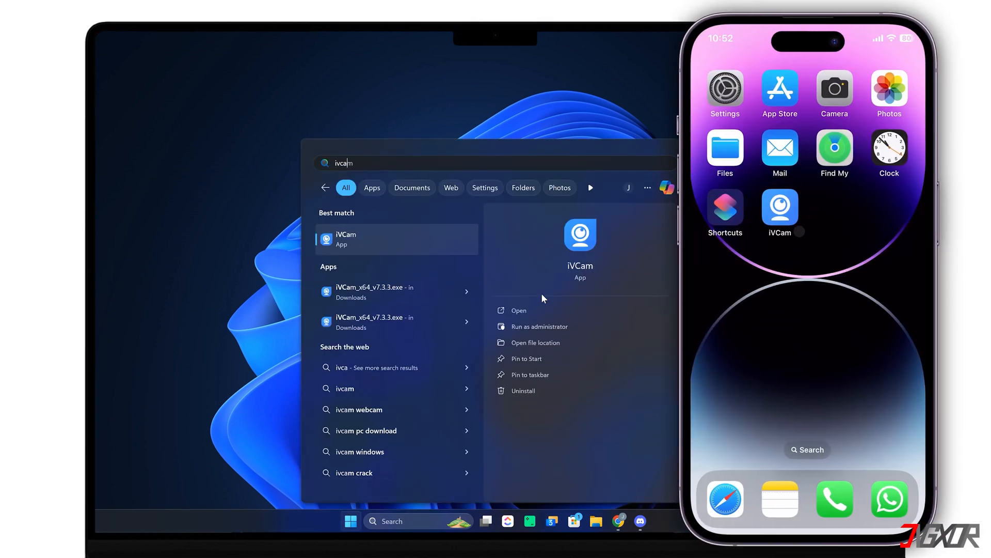
- Start the iVCam PC client so it connects to the iPhone's camera feed
left_click(518, 309)
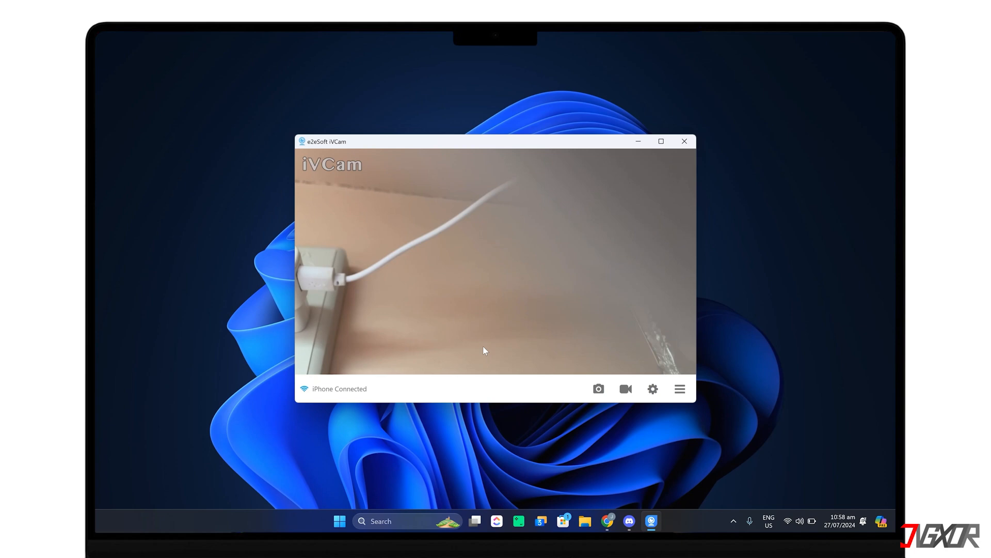
- In Sound settings choose Microphone (e2eSoft iVCam) as input and set its volume to full
type("sound settings")
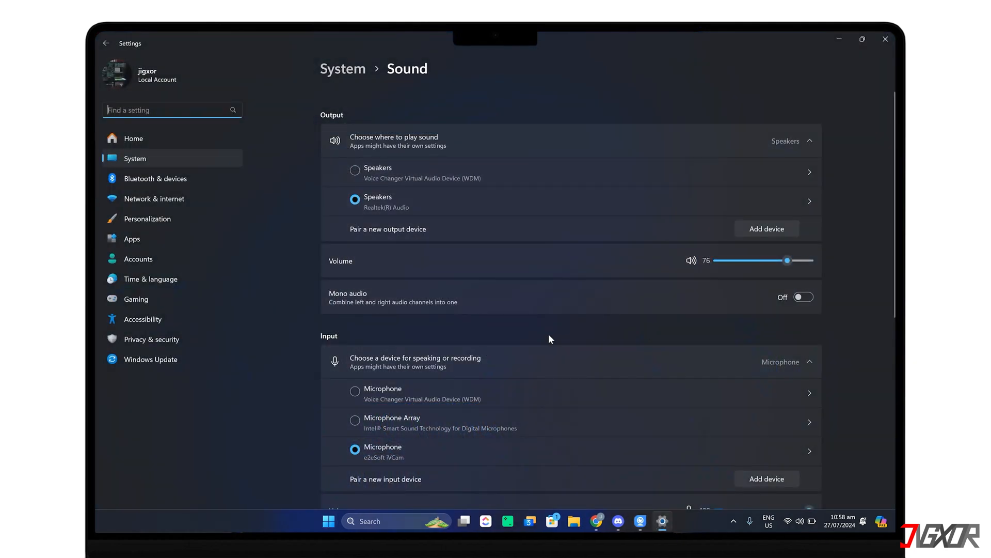
scroll("down", 3)
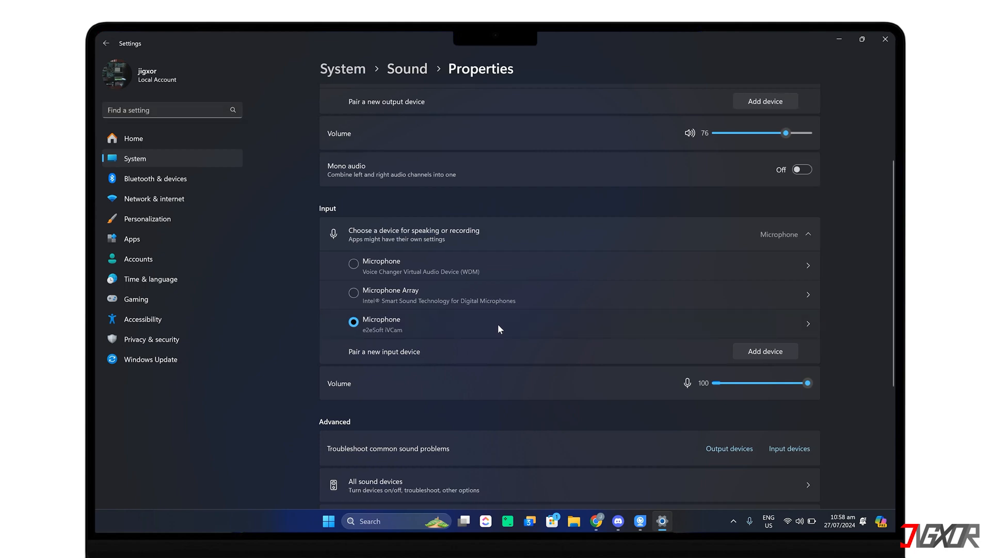
left_click(807, 324)
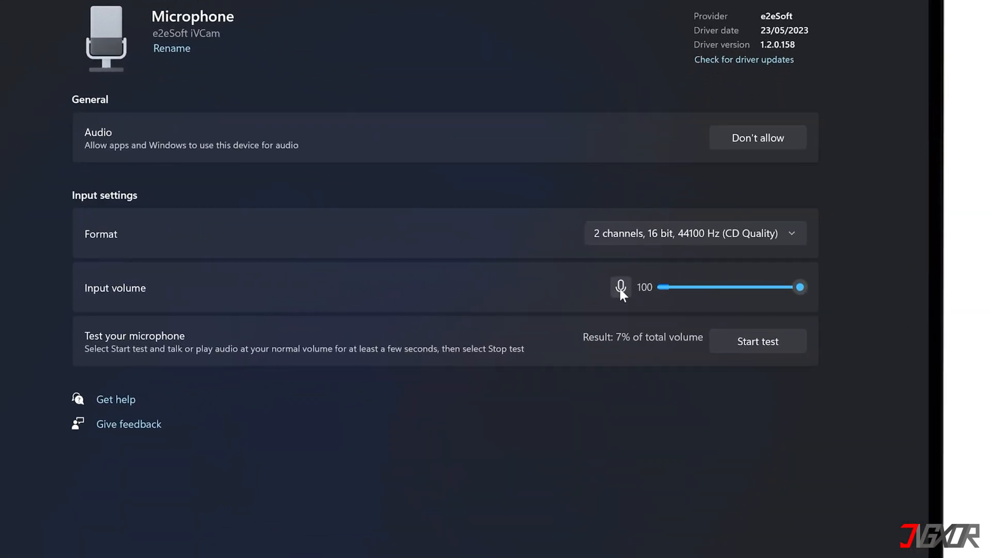
mouse_move(617, 314)
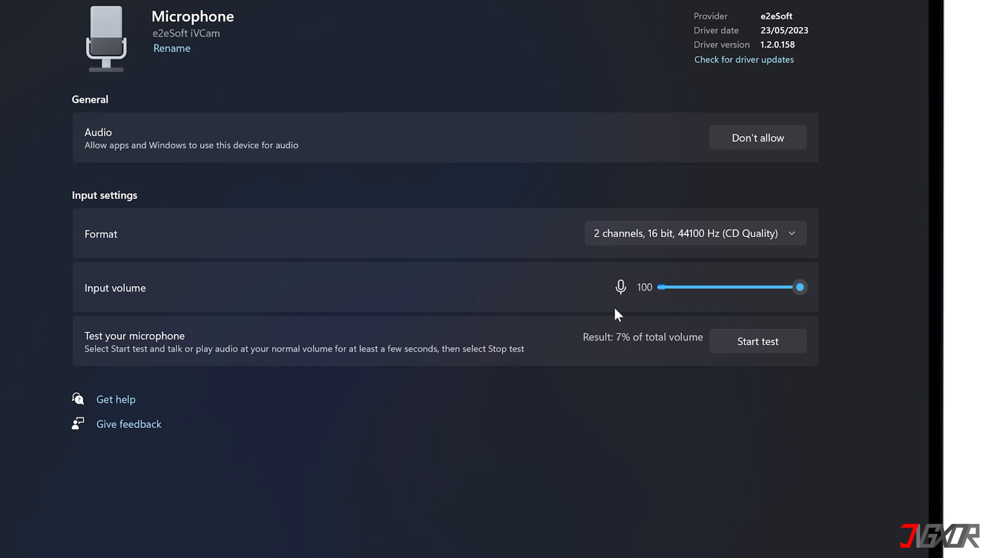
left_click(758, 341)
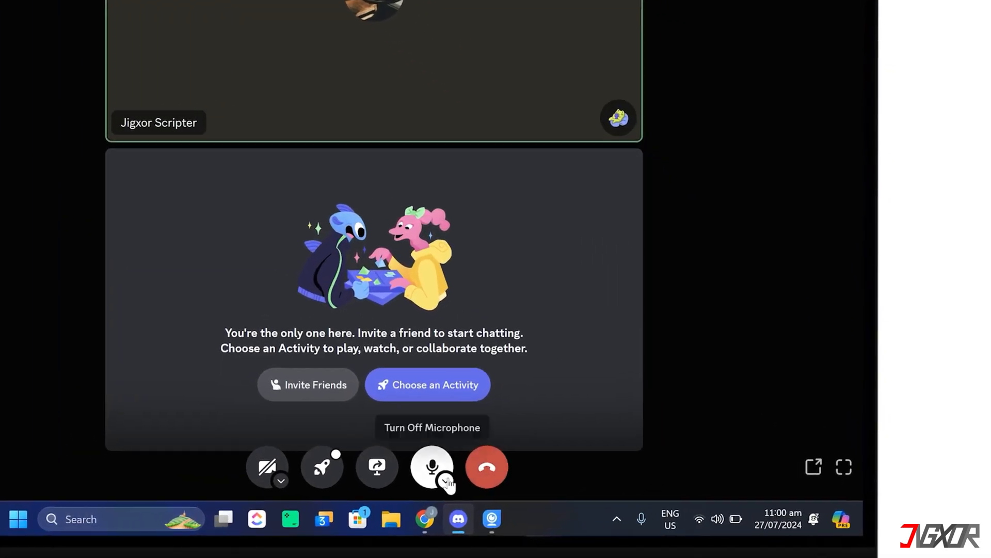
- Choose Microphone (e2eSoft iVCam) as the Discord call's input device
left_click(446, 483)
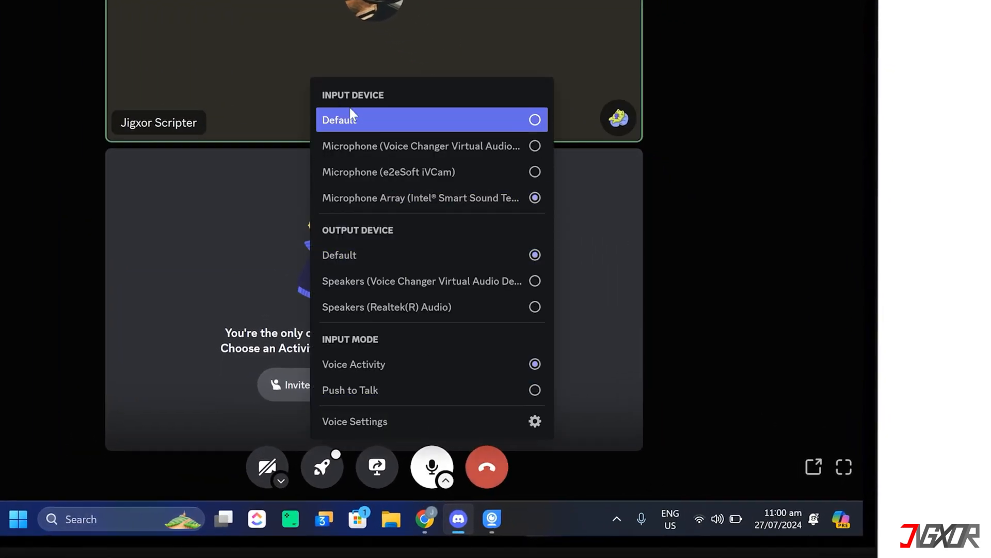
left_click(407, 171)
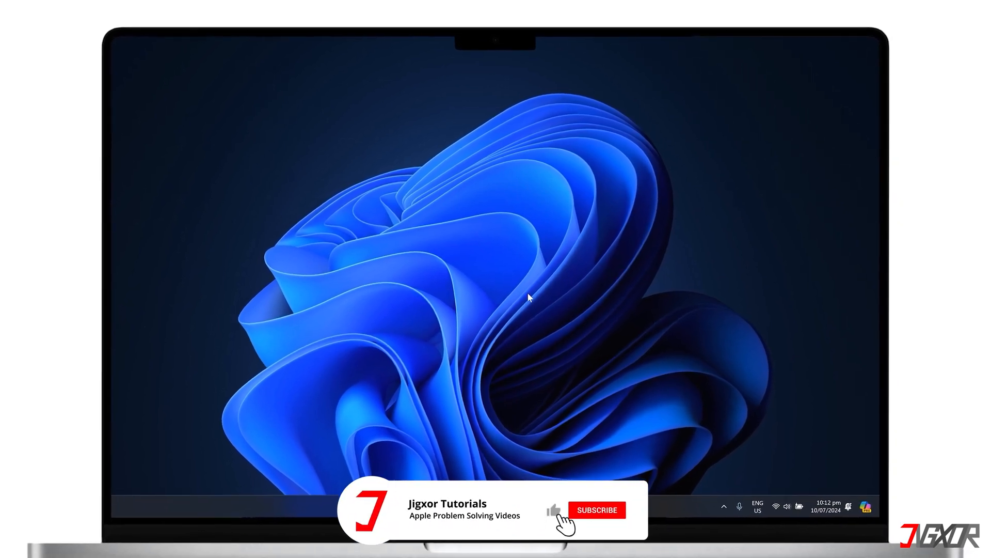
left_click(597, 509)
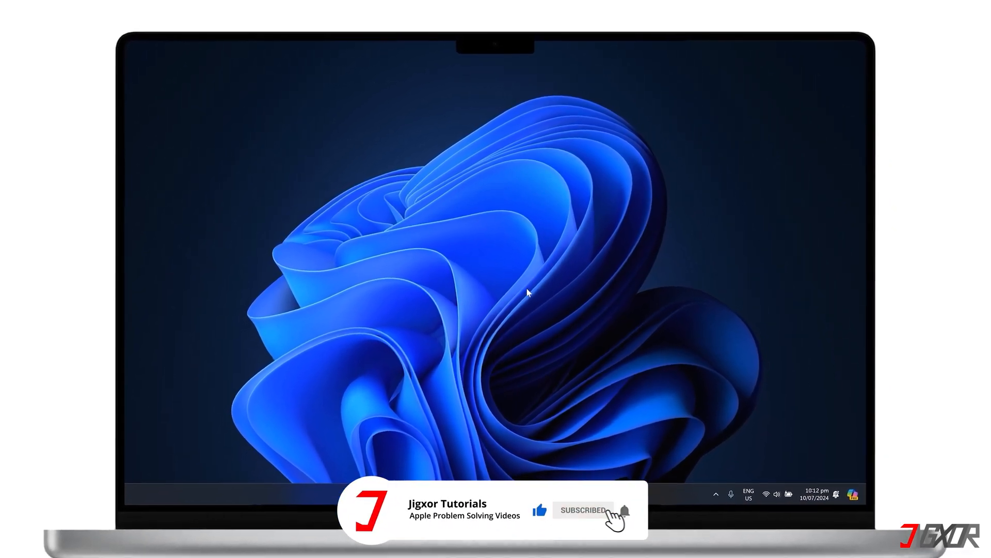